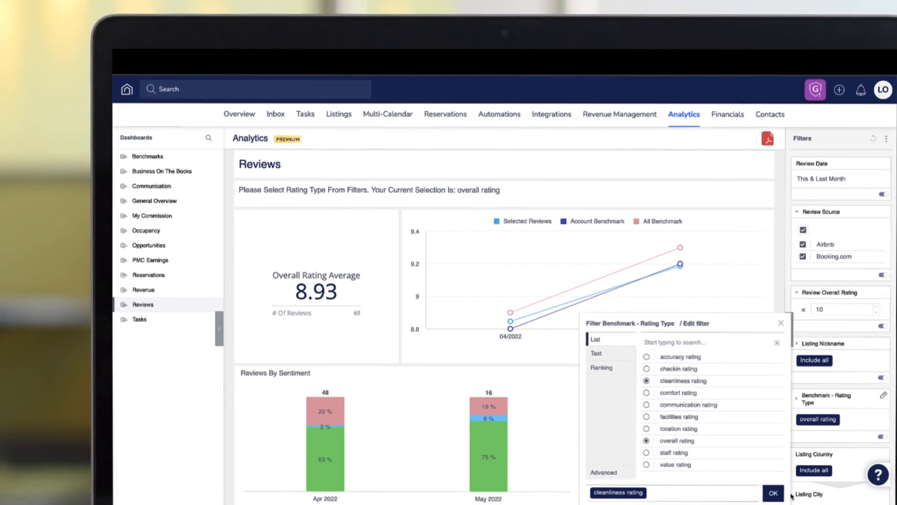
- Open the Overview page showing currently hosting guests and upcoming reservations
click(771, 492)
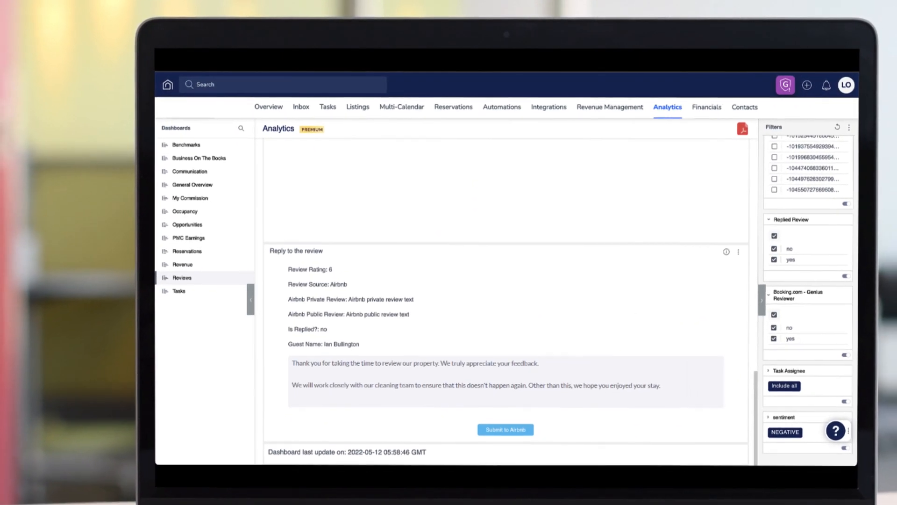
click(181, 277)
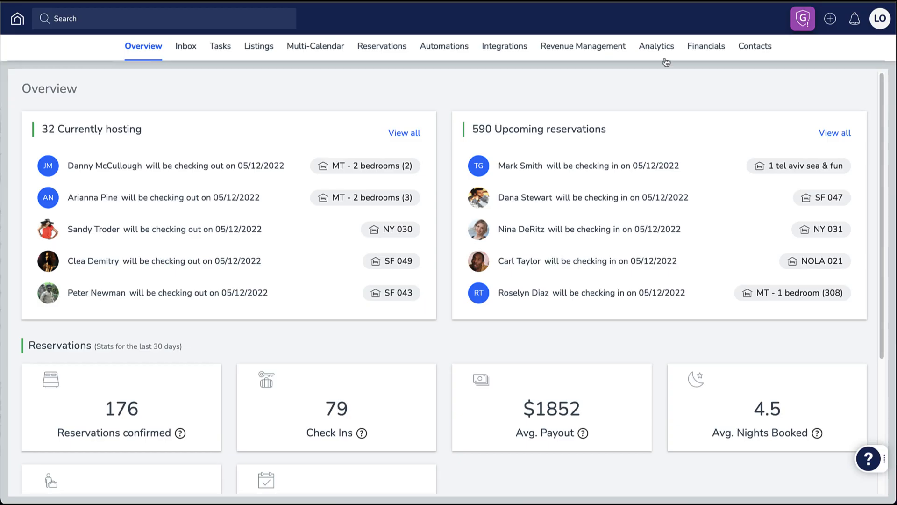
- Open the Reviews dashboard under Analytics and bring the Filters panel into view
click(656, 45)
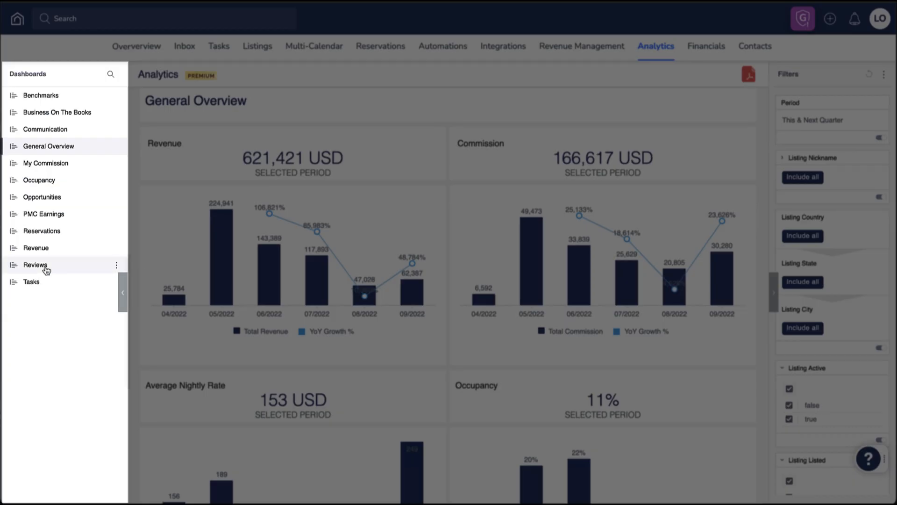
click(35, 264)
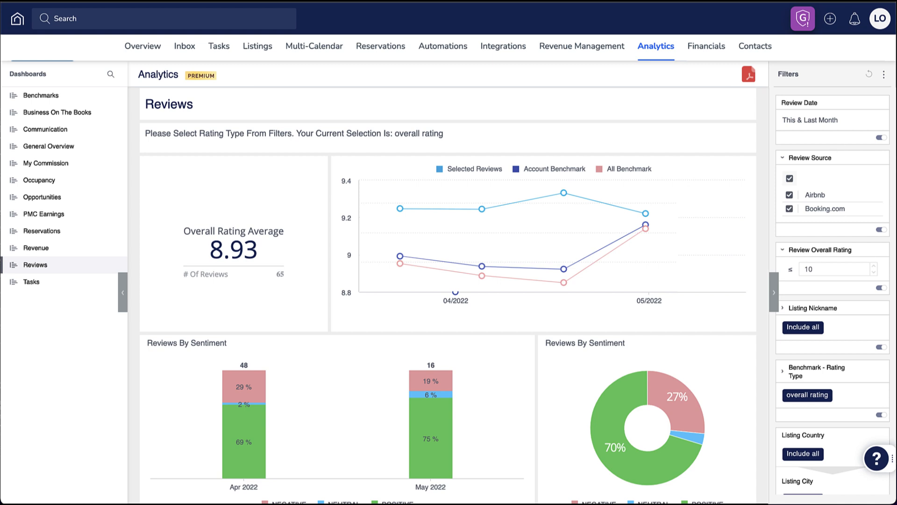
scroll(down, 3)
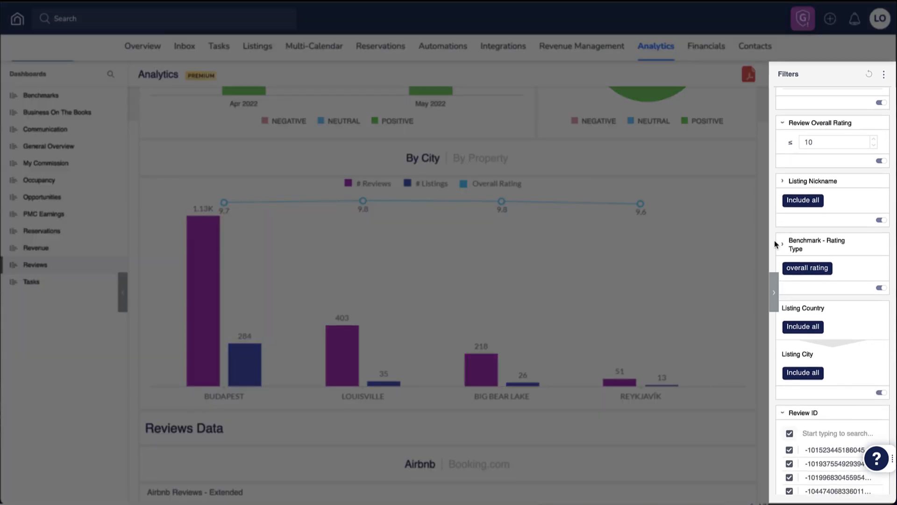
- Filter Listing Country to HUNGARY, leaving only Budapest in the by-city chart
scroll(down, 3)
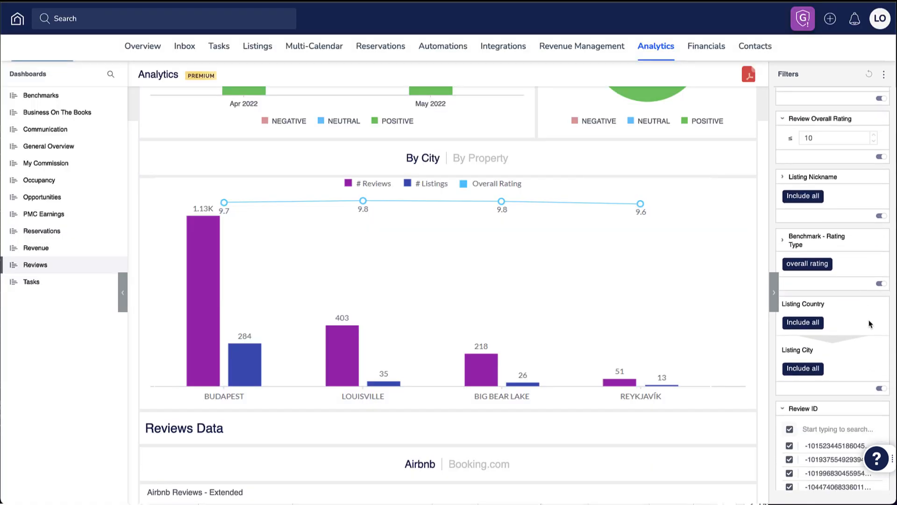
click(883, 304)
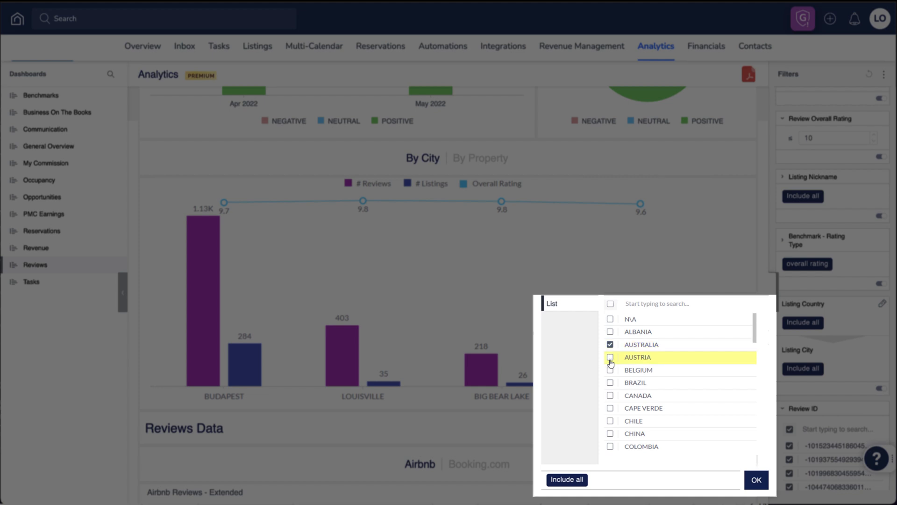
text(Hung)
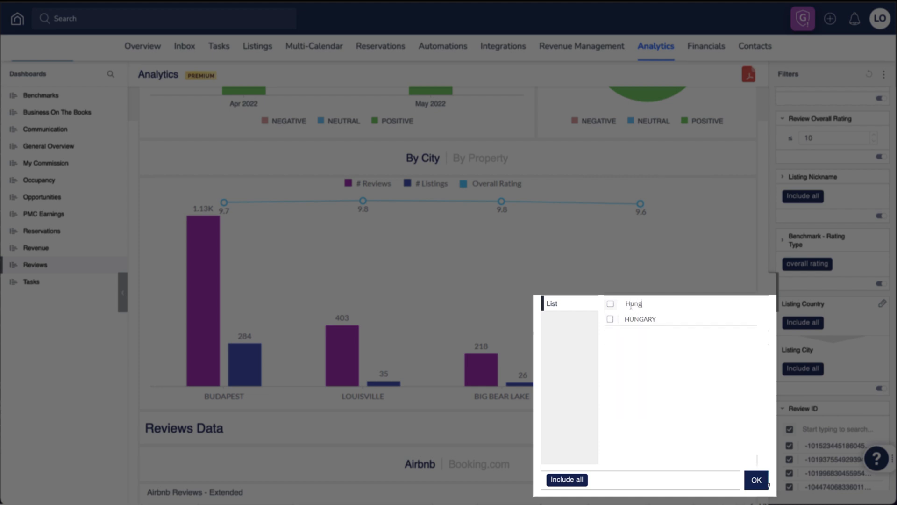
click(610, 319)
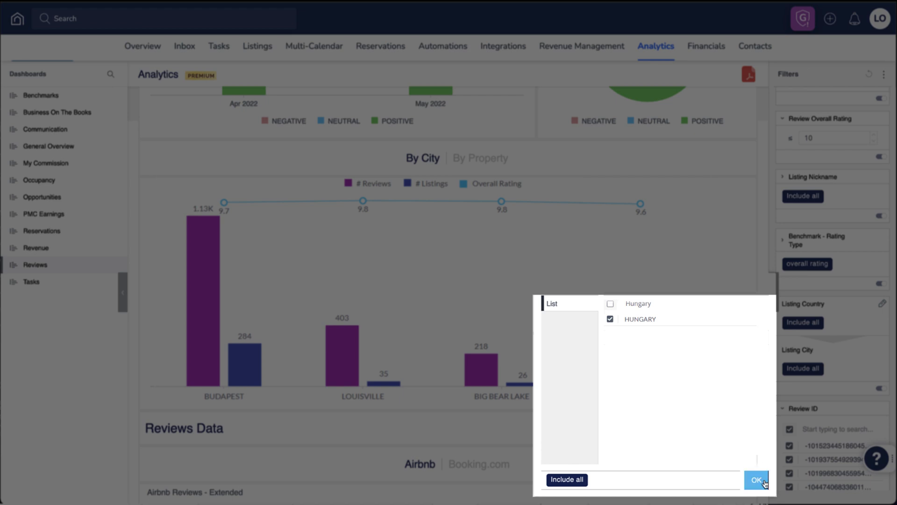
click(755, 479)
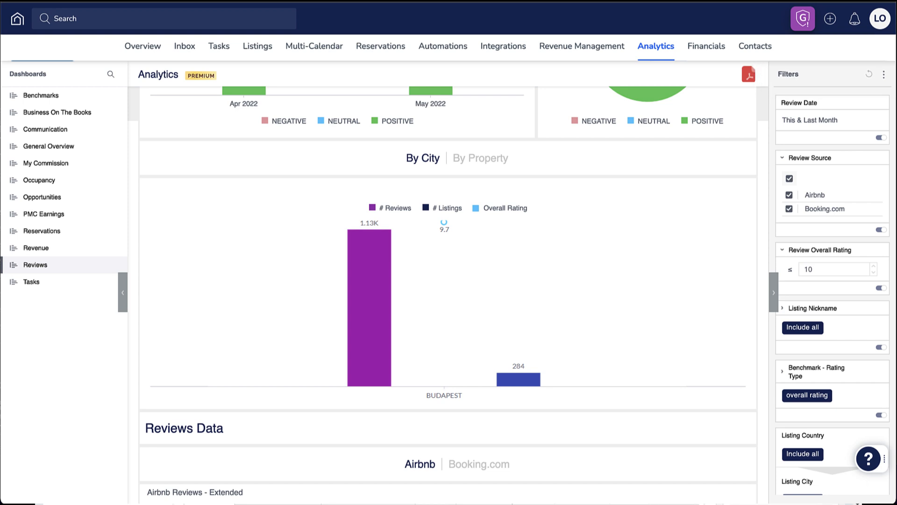
- Save the current filters as a bookmark named 'Hungary Reviews'
click(884, 72)
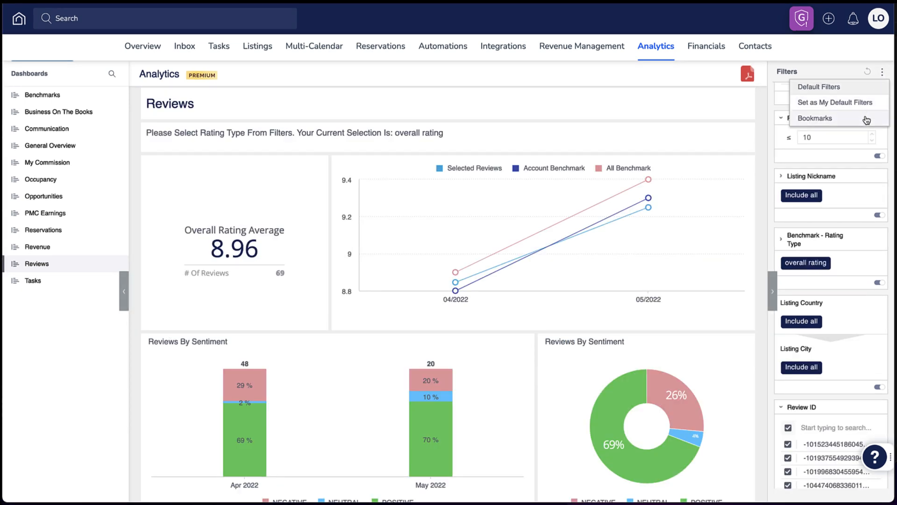
click(814, 118)
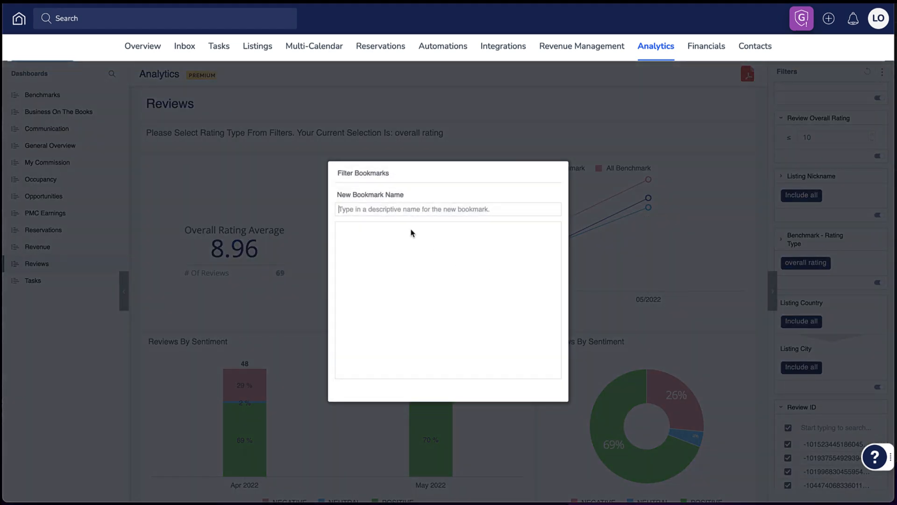
text(Hungary Rev)
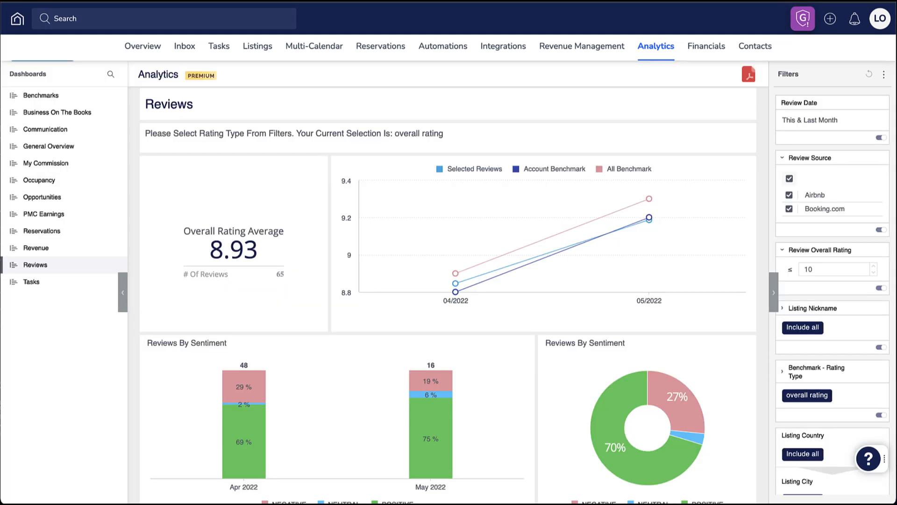
mouse_move(868, 74)
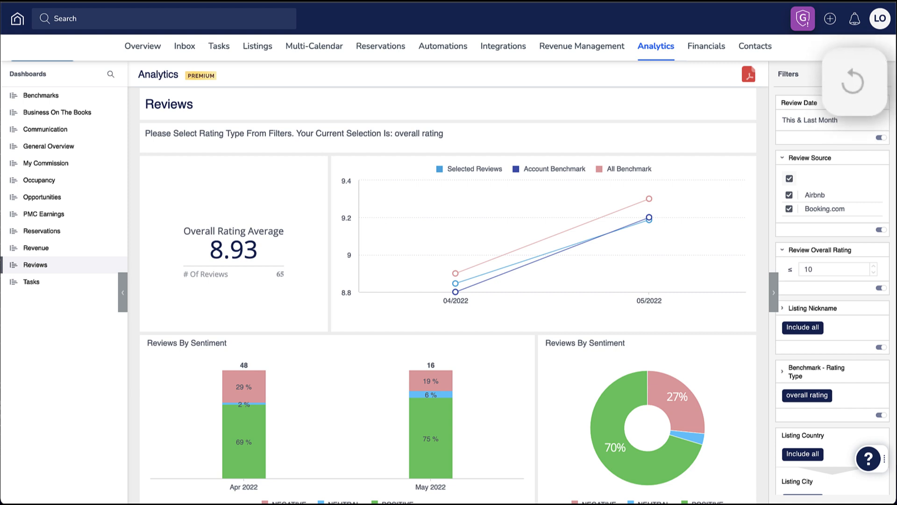
- Bring up the saved filter bookmarks and pick the Spain Reviews bookmark
click(883, 75)
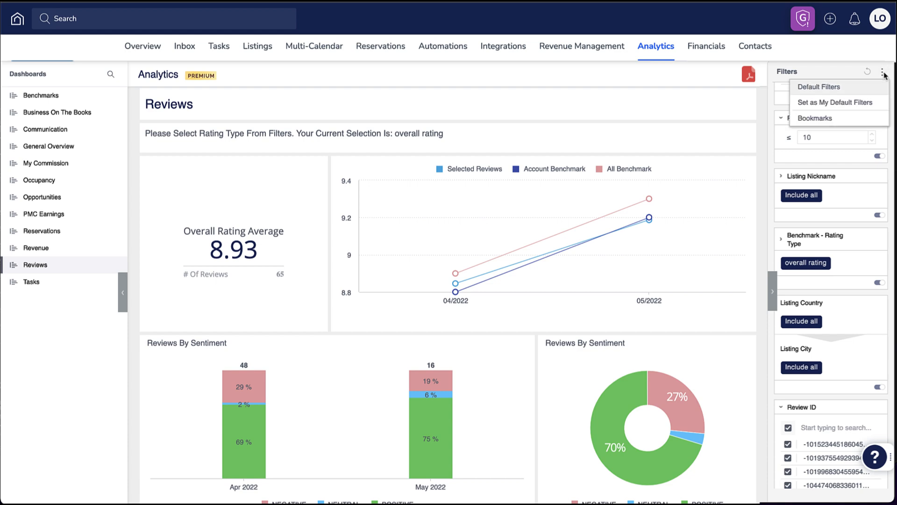
click(814, 118)
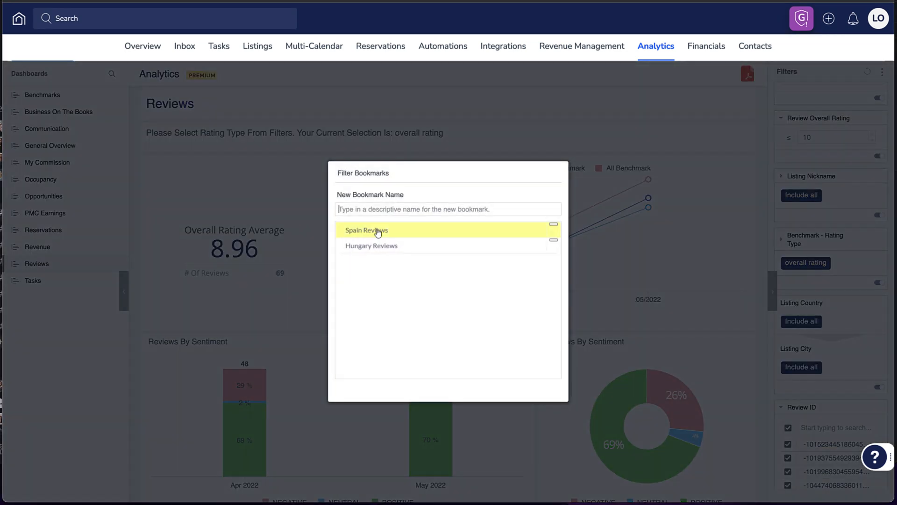
click(366, 230)
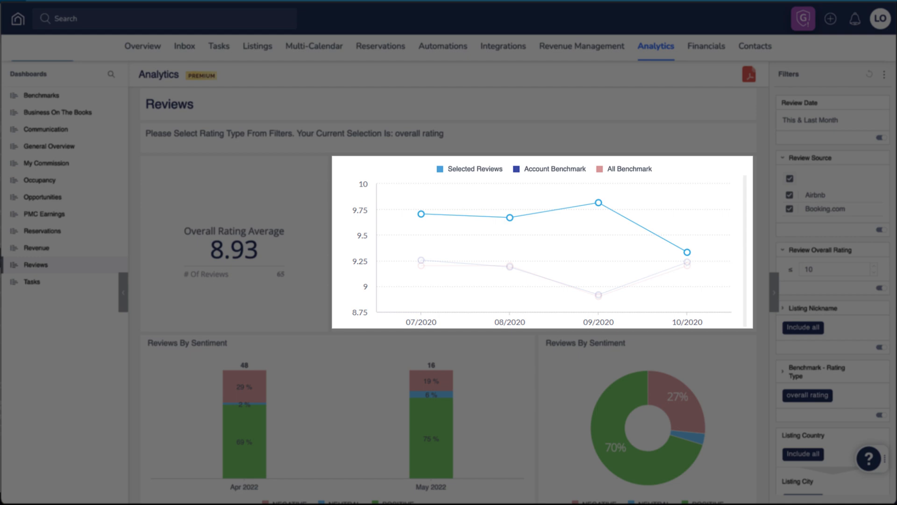
- Return to the dashboard with the rating trend chart spanning 07/2020 to 10/2020
click(813, 307)
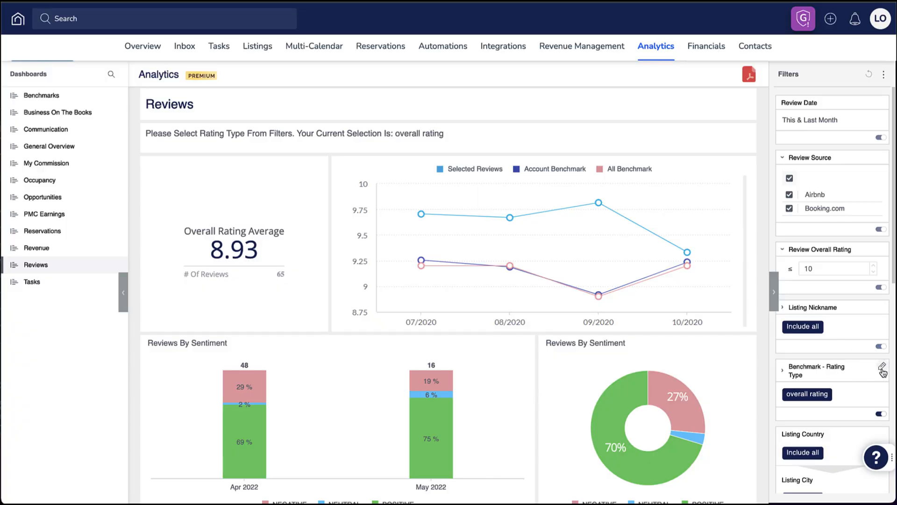
- Set the Benchmark - Rating Type filter to cleanliness rating and apply it
click(883, 371)
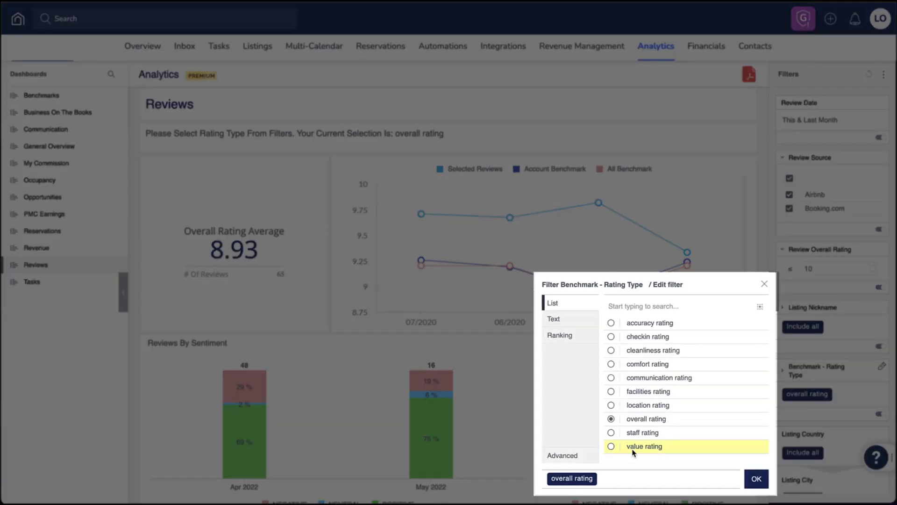
click(611, 446)
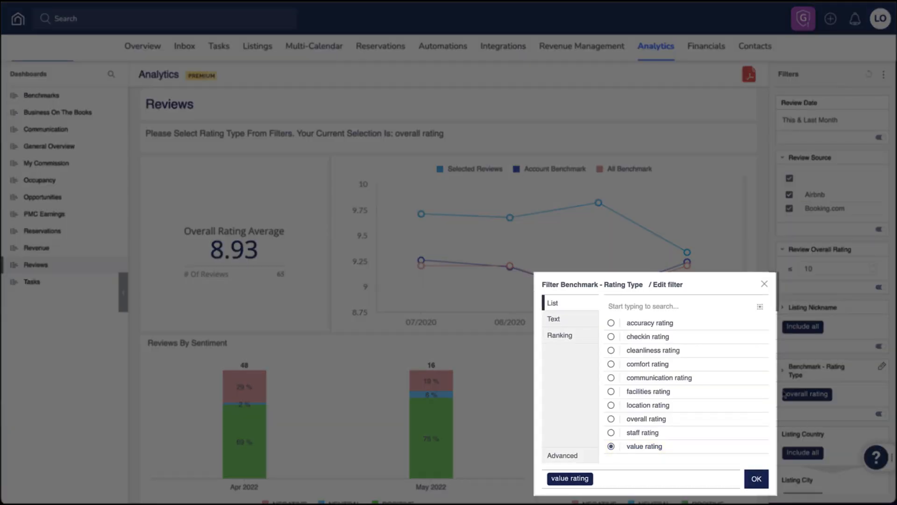
click(611, 349)
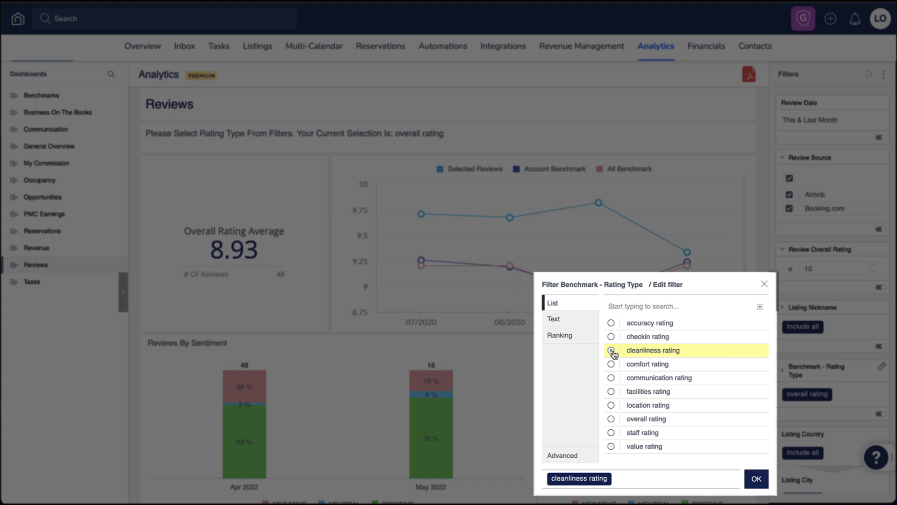
click(611, 350)
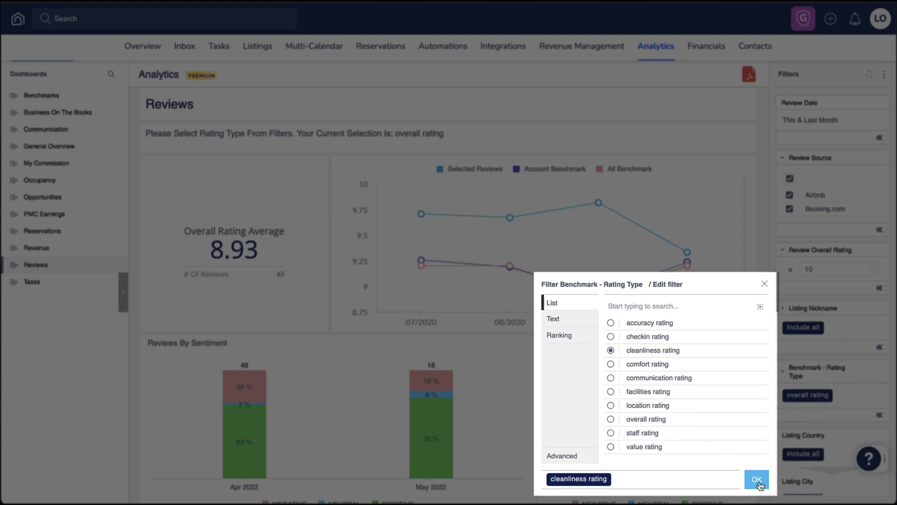
click(756, 478)
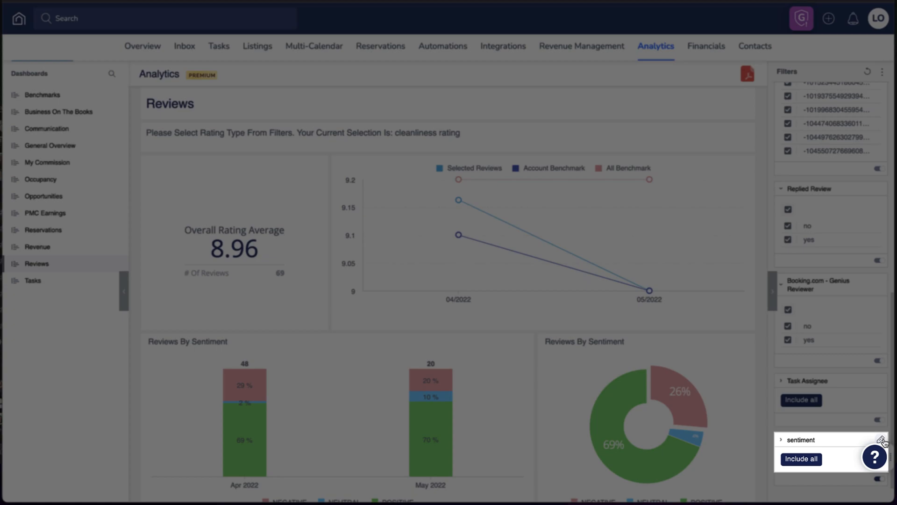
- Restrict the sentiment filter to NEGATIVE only, leaving 18 reviews averaging 7.72
click(883, 439)
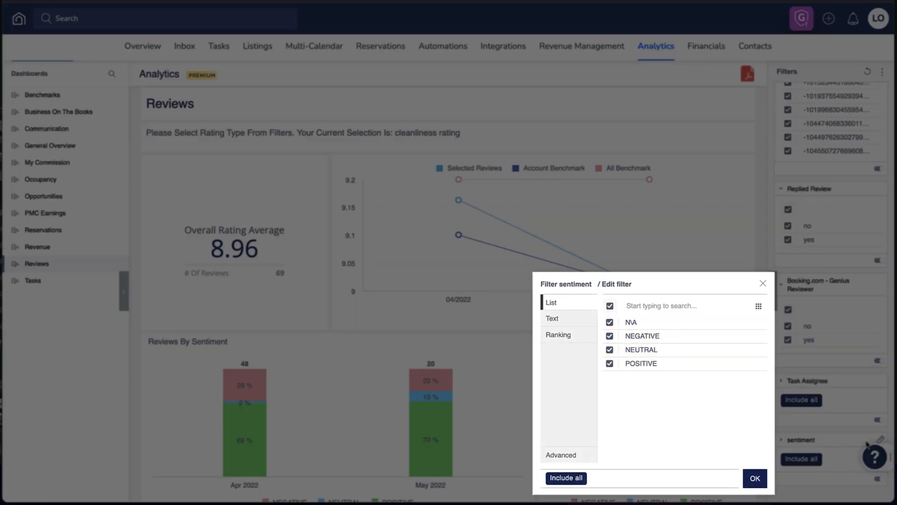
click(609, 363)
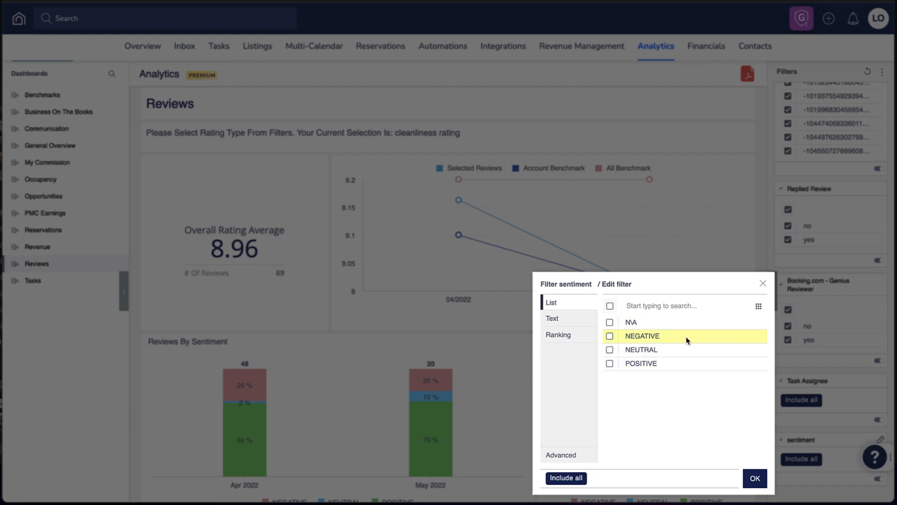
click(609, 336)
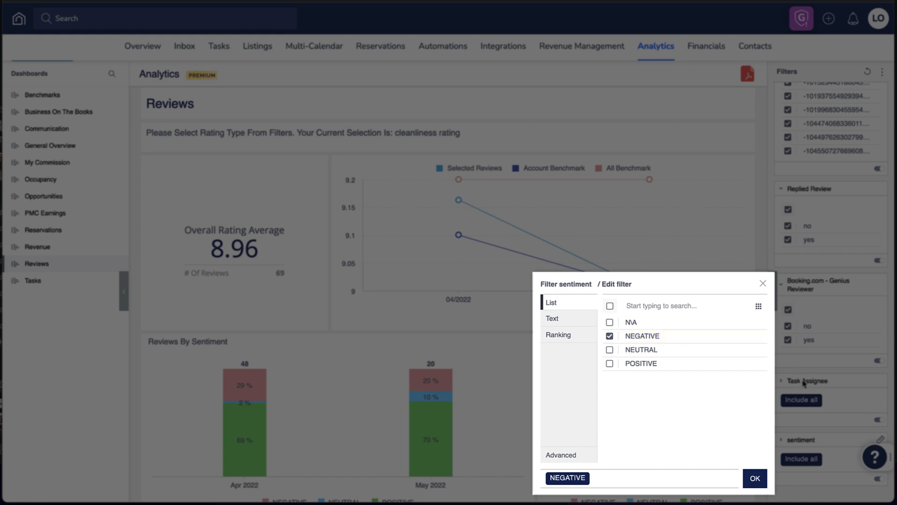
click(754, 477)
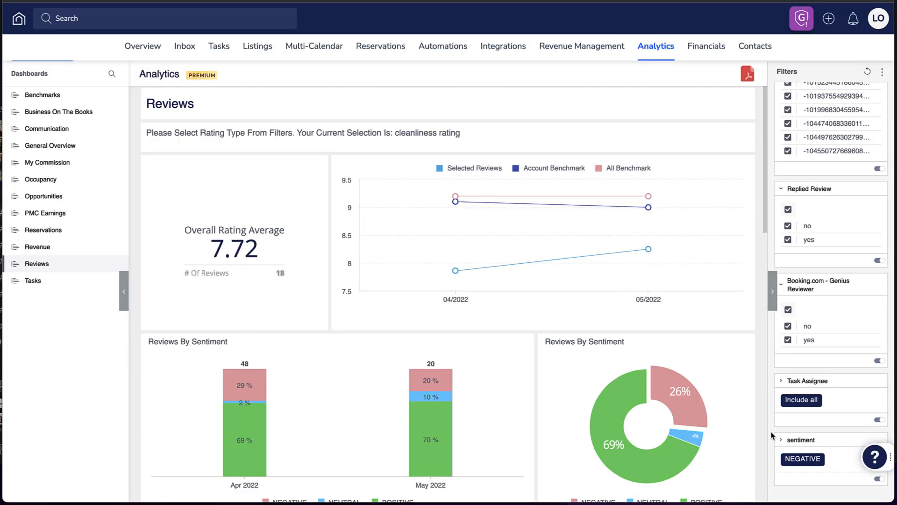
scroll(down, 3)
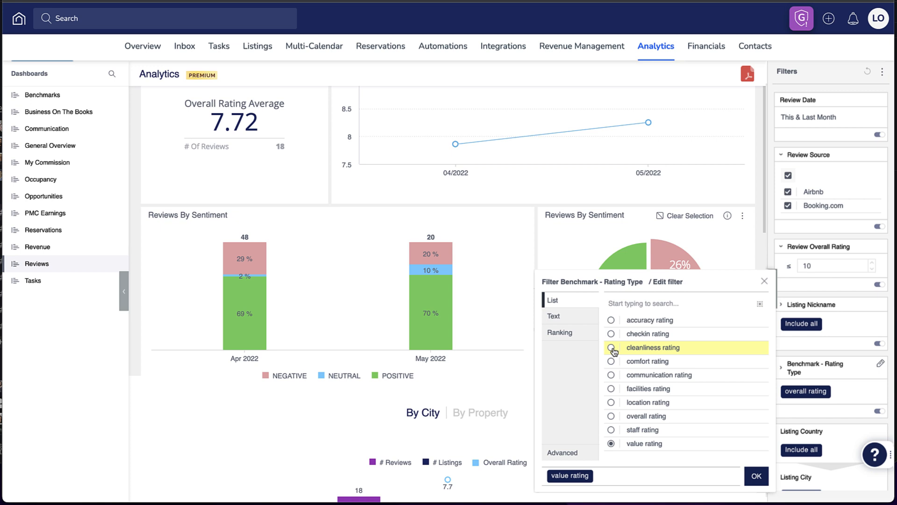
- Apply cleanliness rating as the benchmark rating type
click(611, 347)
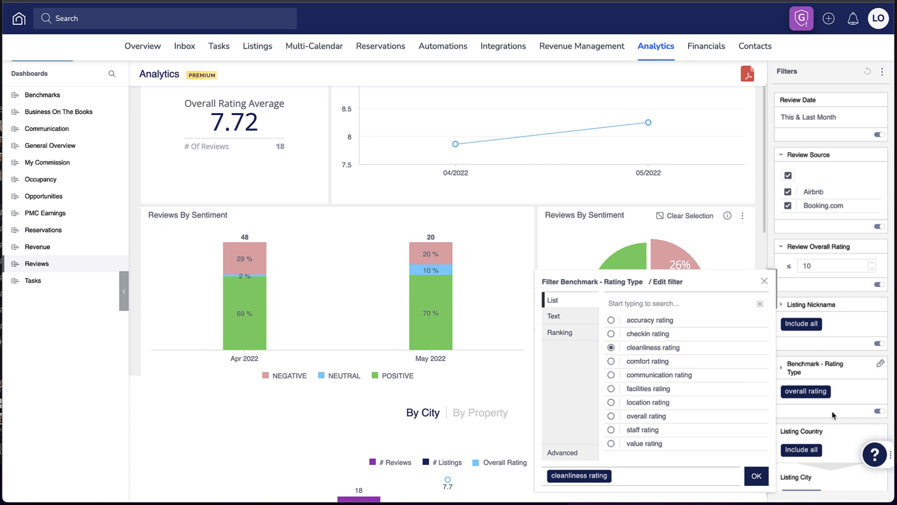
click(755, 475)
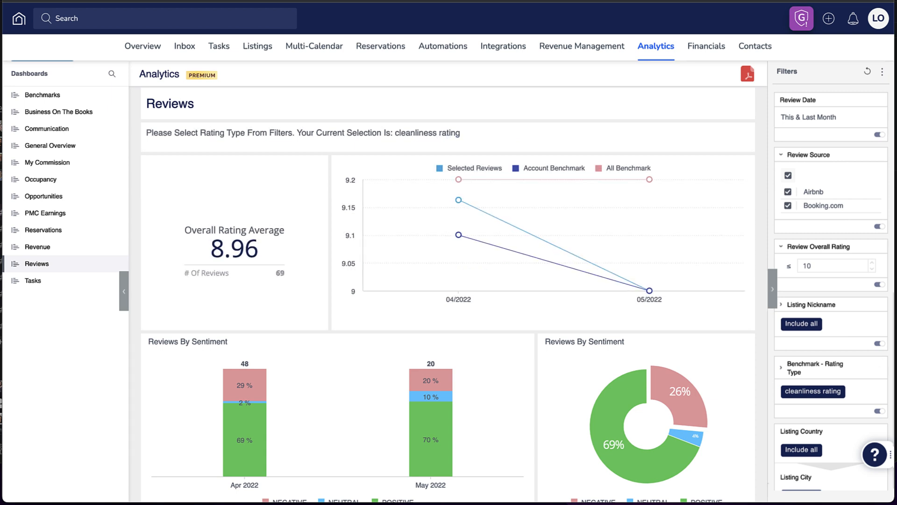
scroll(down, 3)
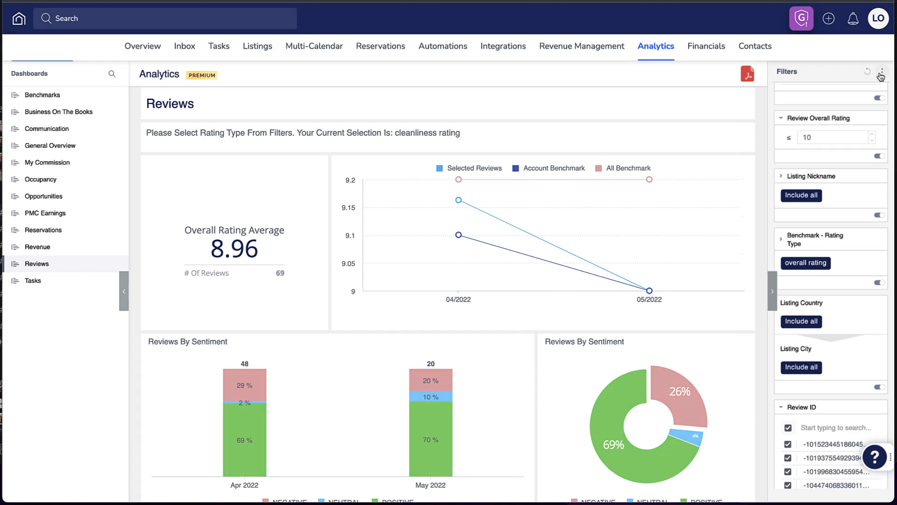
- Load the saved Cleaning Team 1 bookmark from the Filters menu
click(883, 75)
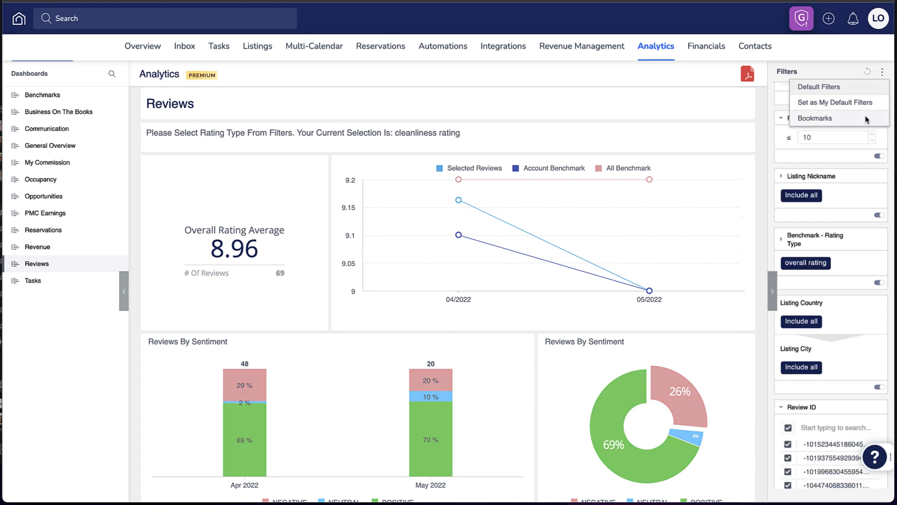
click(814, 118)
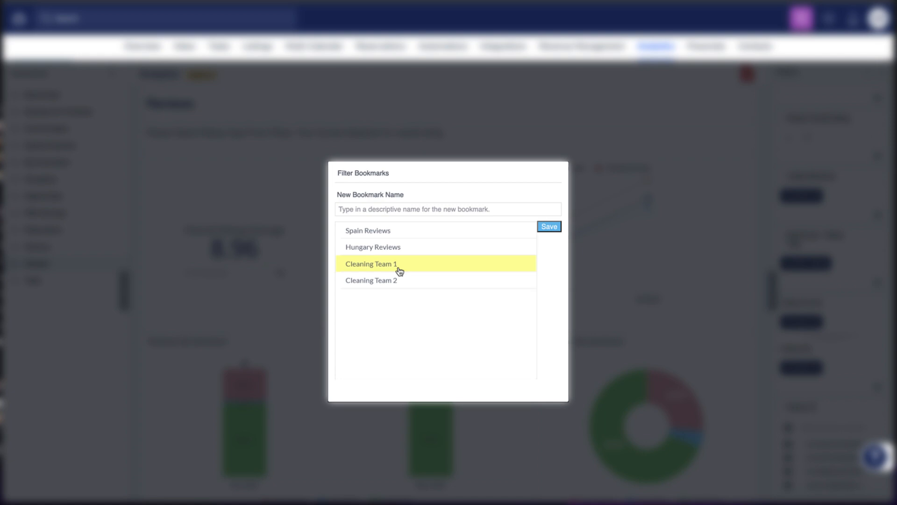
click(371, 279)
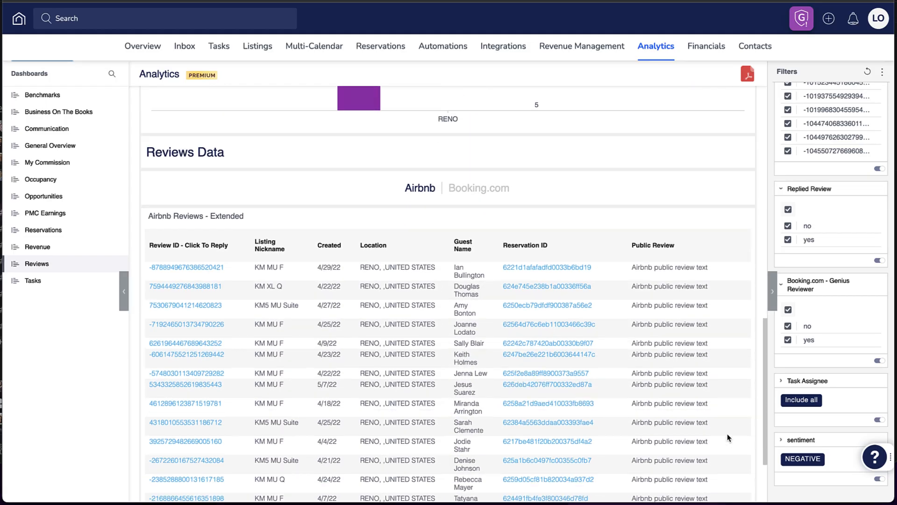
- Change the Review Overall Rating filter's upper limit from 10 to 7 and apply it
scroll(down, 3)
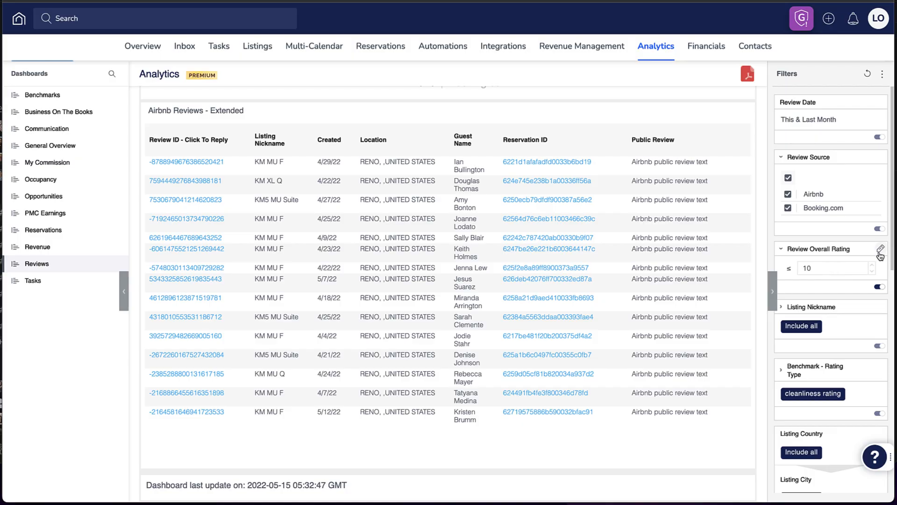
click(881, 254)
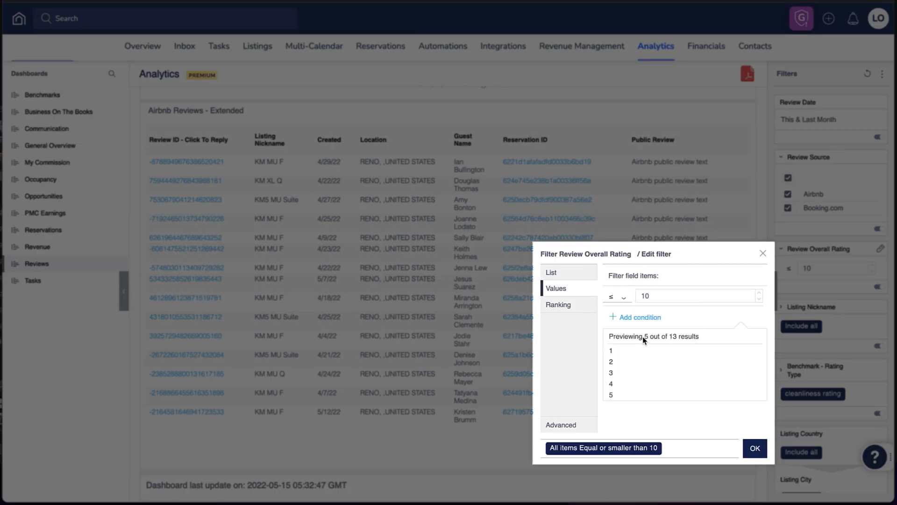
text(7)
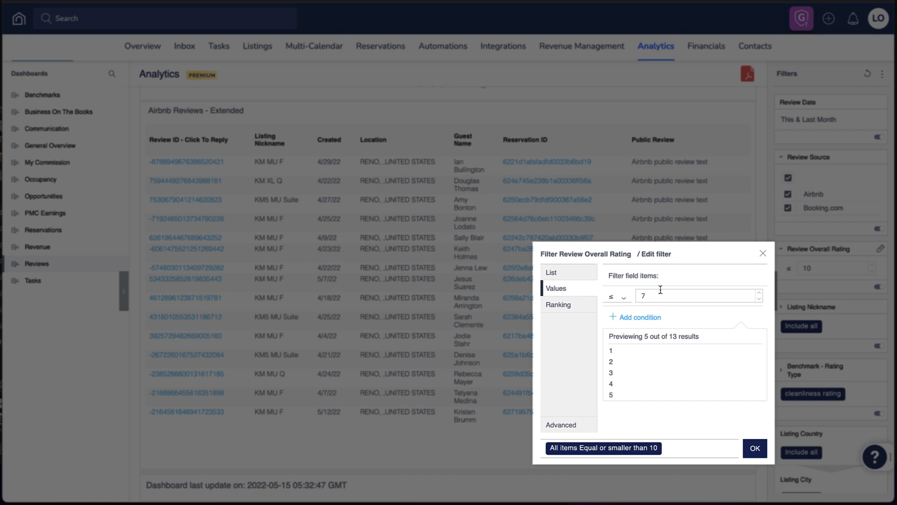
click(754, 448)
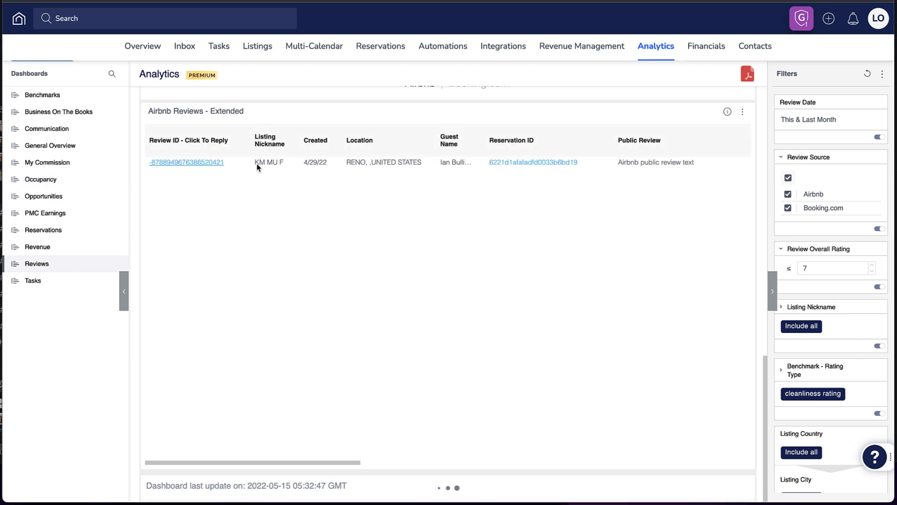
click(185, 162)
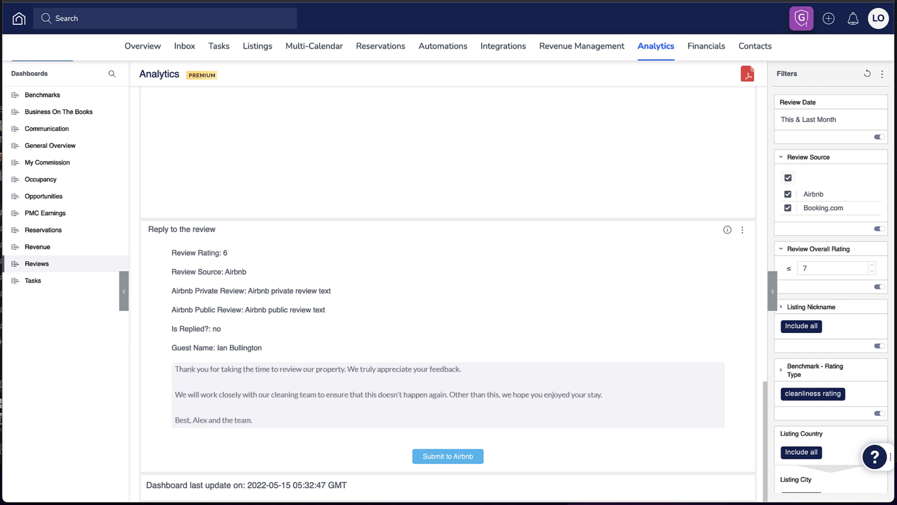
mouse_move(498, 432)
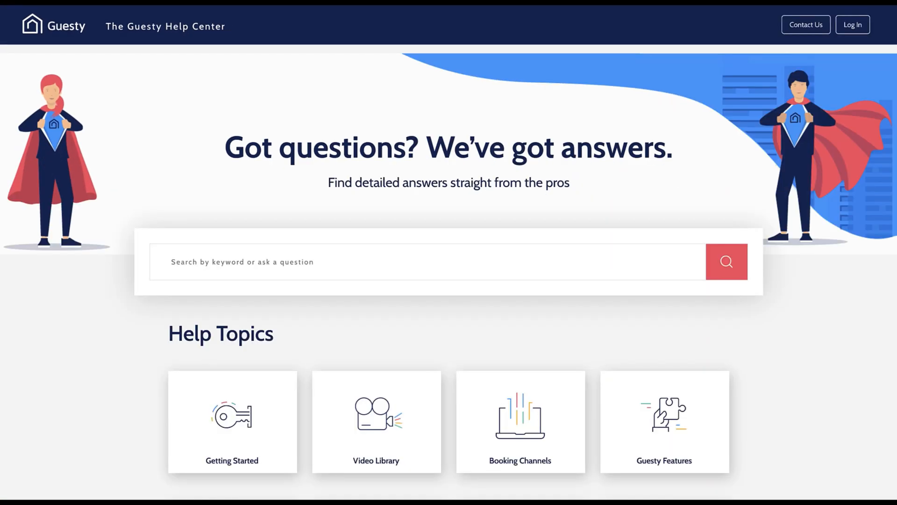
- Search the Help Center for 'How to get started' (typed so far: 'How to get sta')
text(How to get sta)
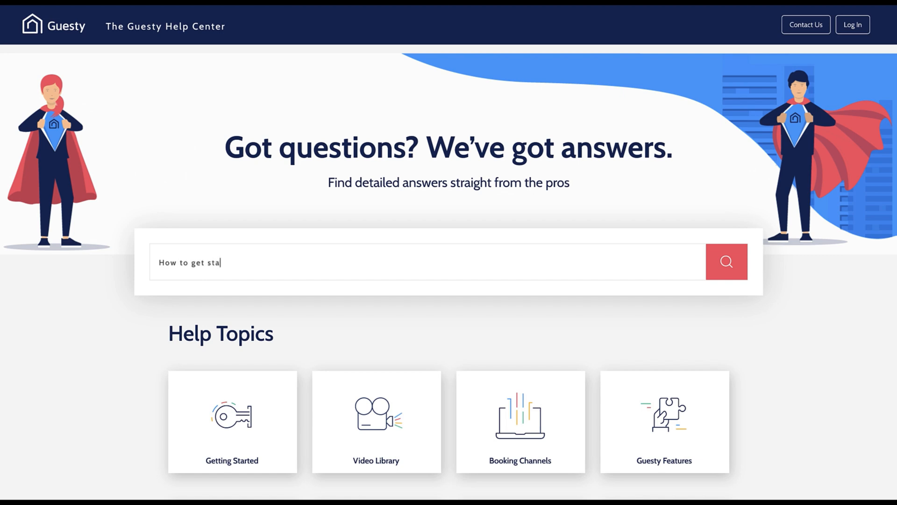